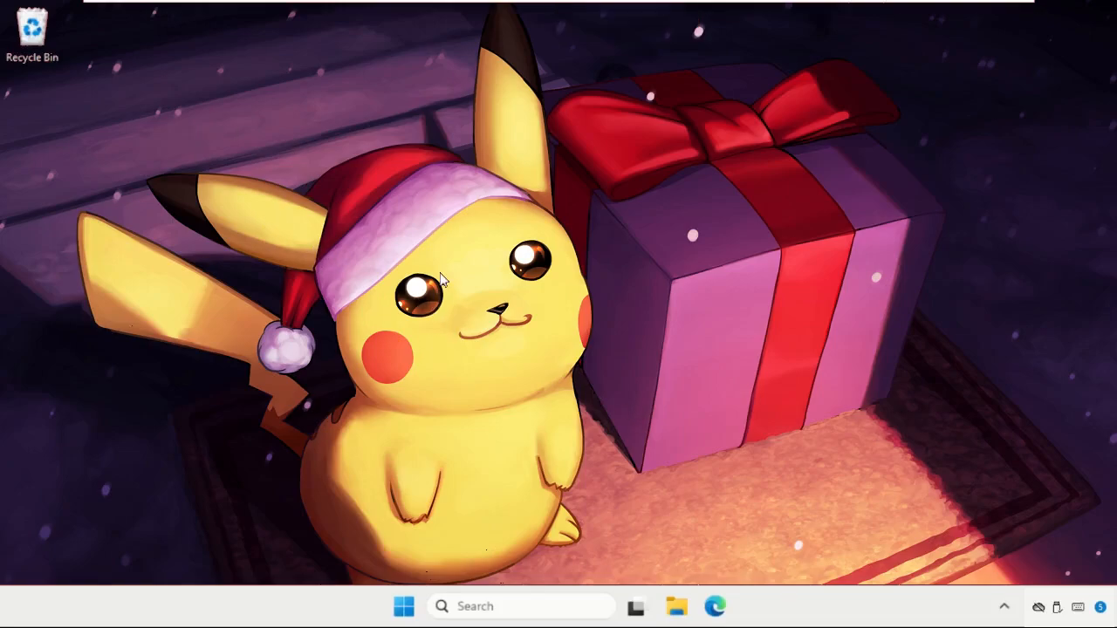
Search for 'cmd' and launch Command Prompt as administrator
{"action": "left_click", "coordinate": [510, 606]}
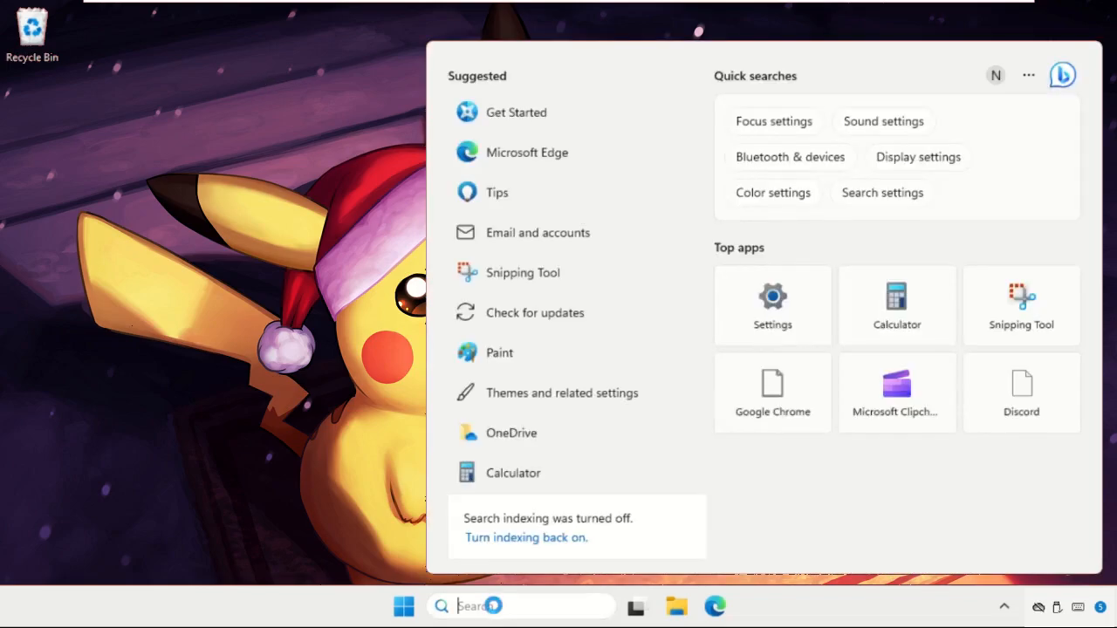
{"action": "type", "text": "cmd"}
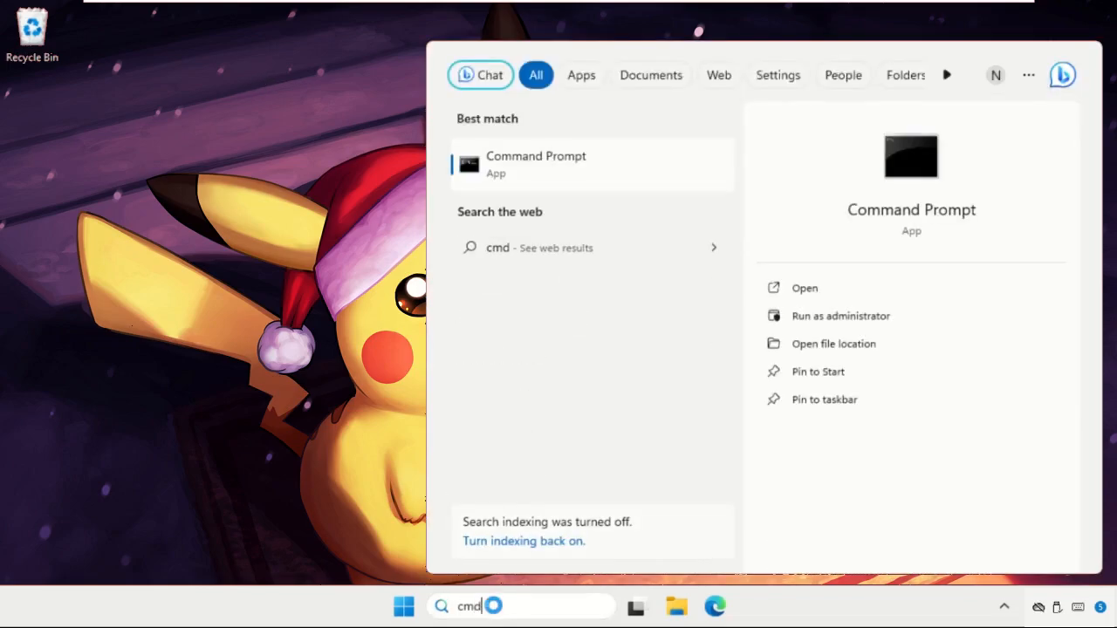
{"action": "right_click", "coordinate": [536, 164]}
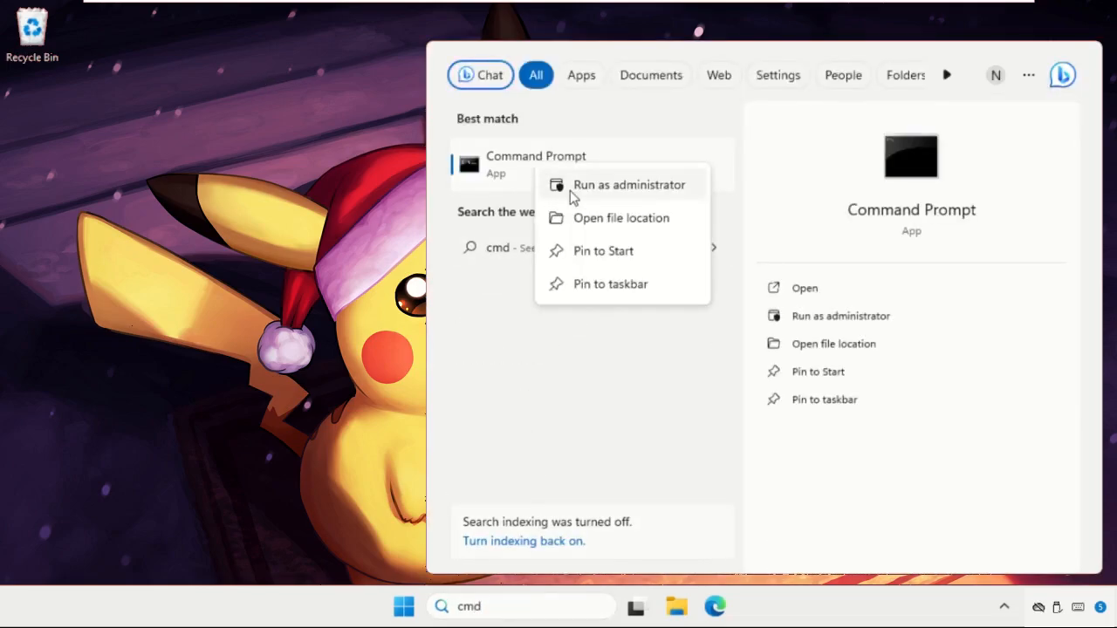
{"action": "left_click", "coordinate": [629, 184]}
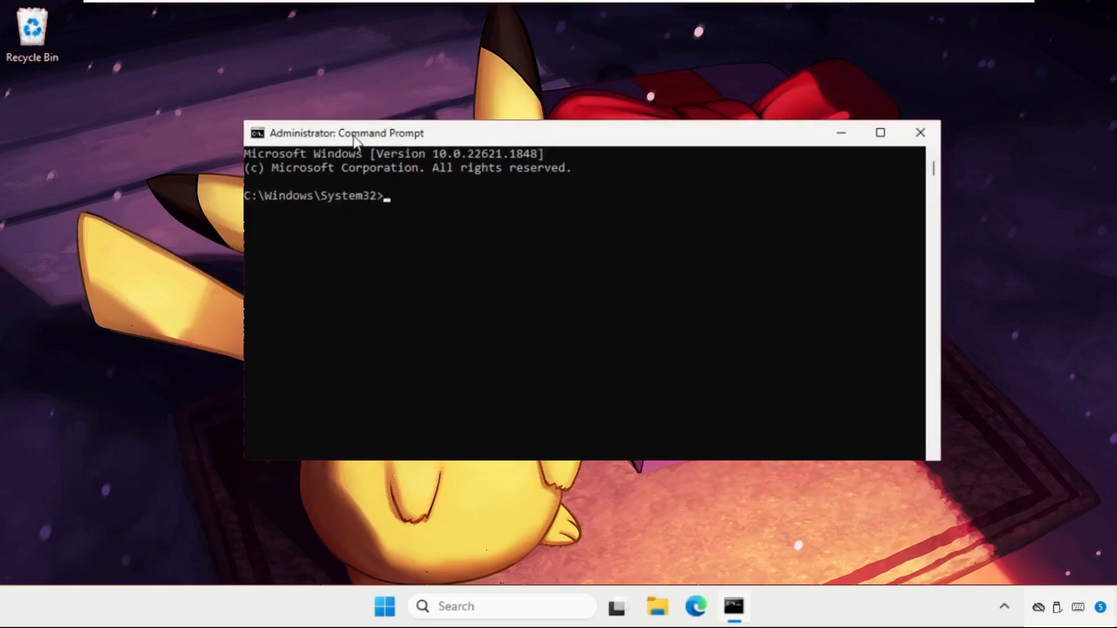
Run gpupdate to refresh group policy
{"action": "type", "text": "gpupdtae"}
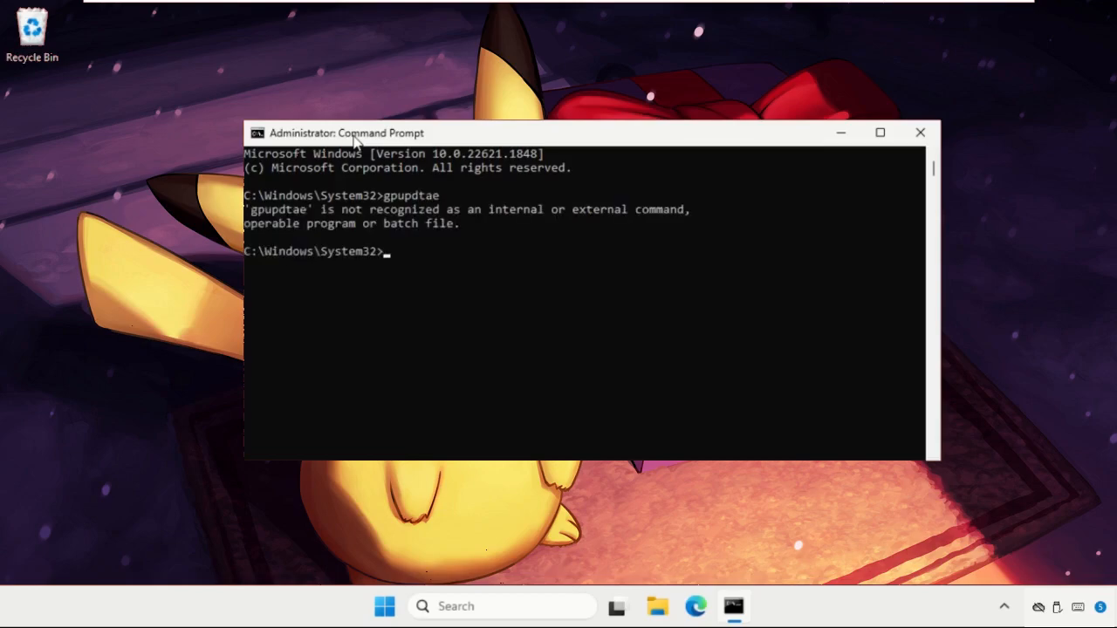
{"action": "type", "text": "c"}
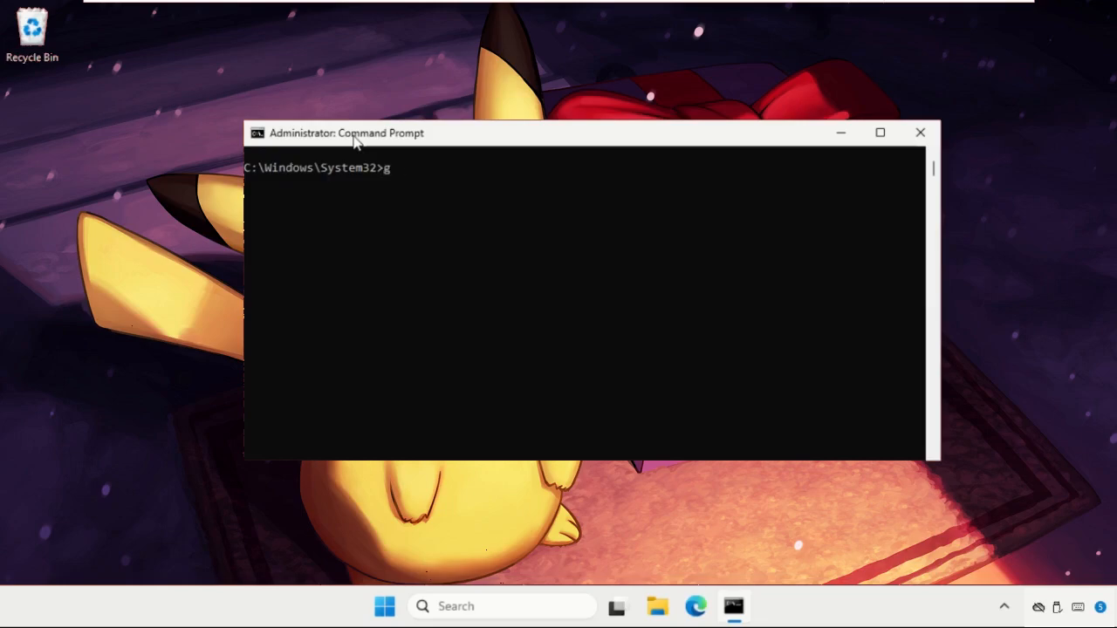
{"action": "type", "text": "pupdate"}
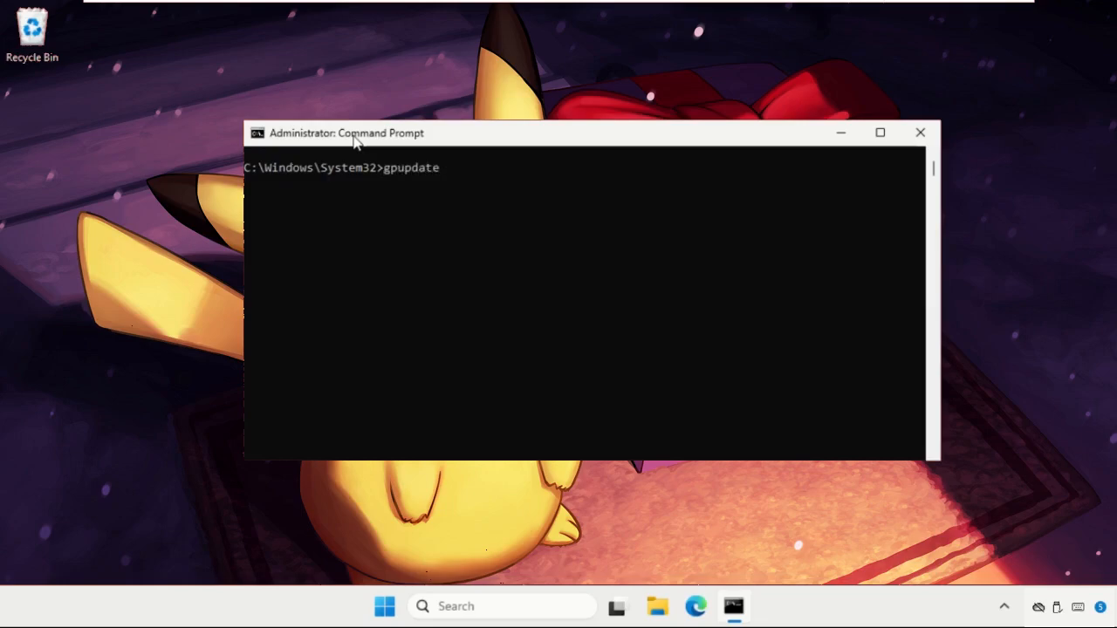
{"action": "key", "text": "Enter"}
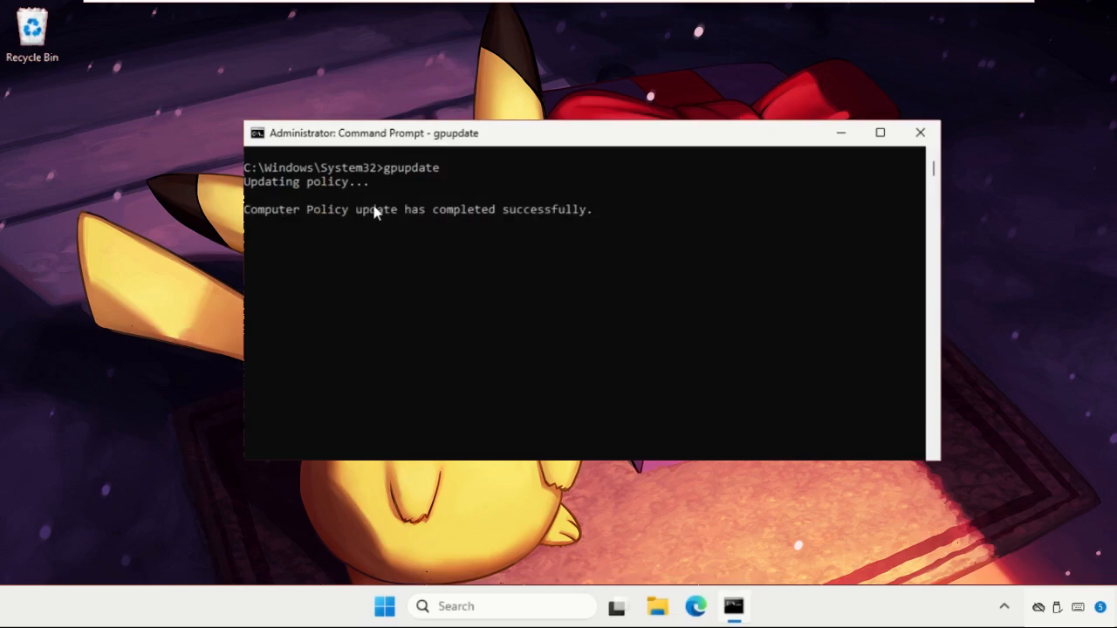
{"action": "mouse_move", "coordinate": [397, 230]}
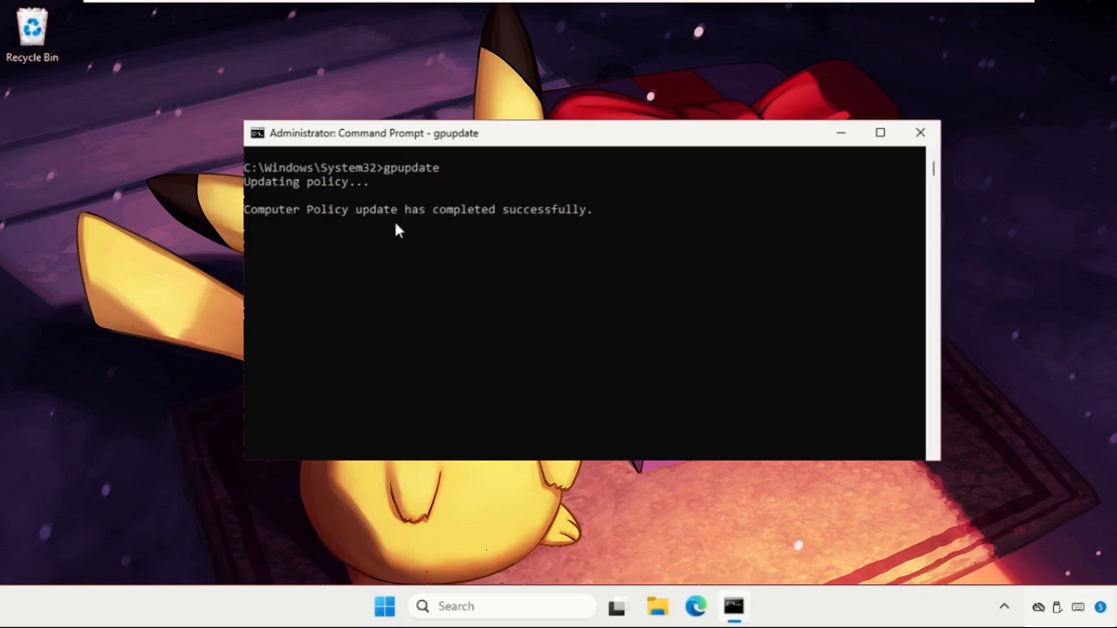
{"action": "mouse_move", "coordinate": [399, 274]}
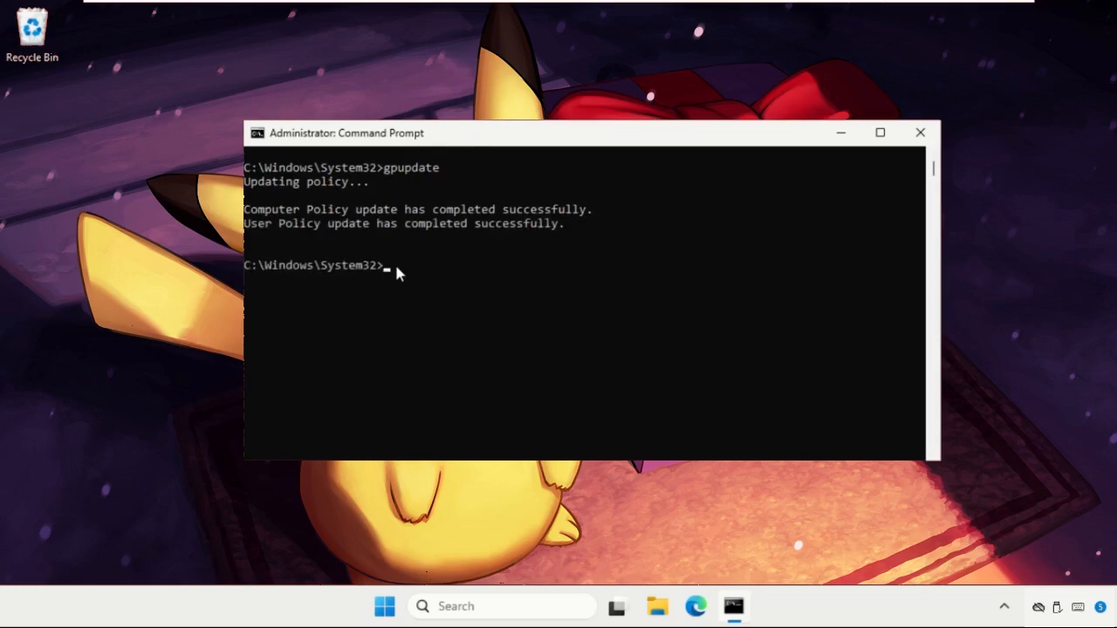
Run a read-only chkdsk c: scan, then exit Command Prompt
{"action": "type", "text": "chk"}
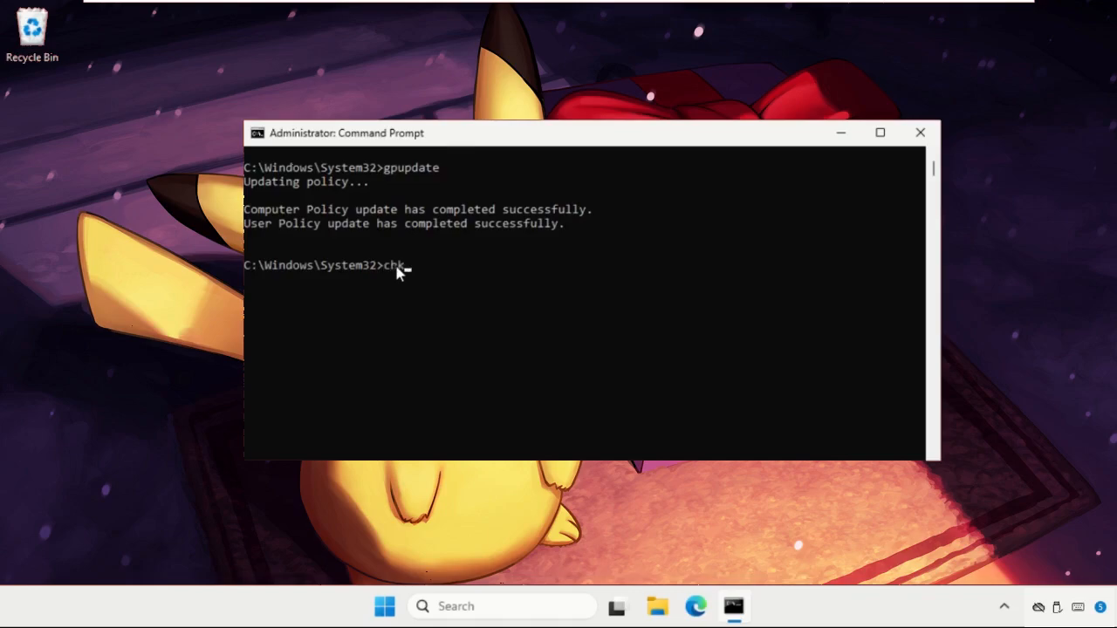
{"action": "type", "text": "dsk c:"}
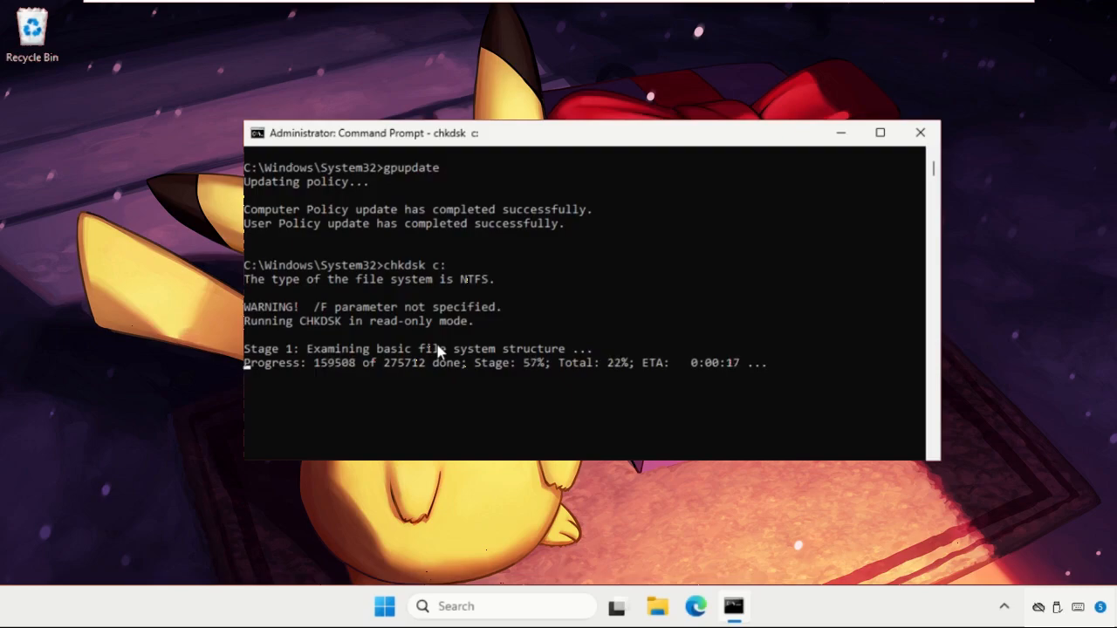
{"action": "type", "text": "ex"}
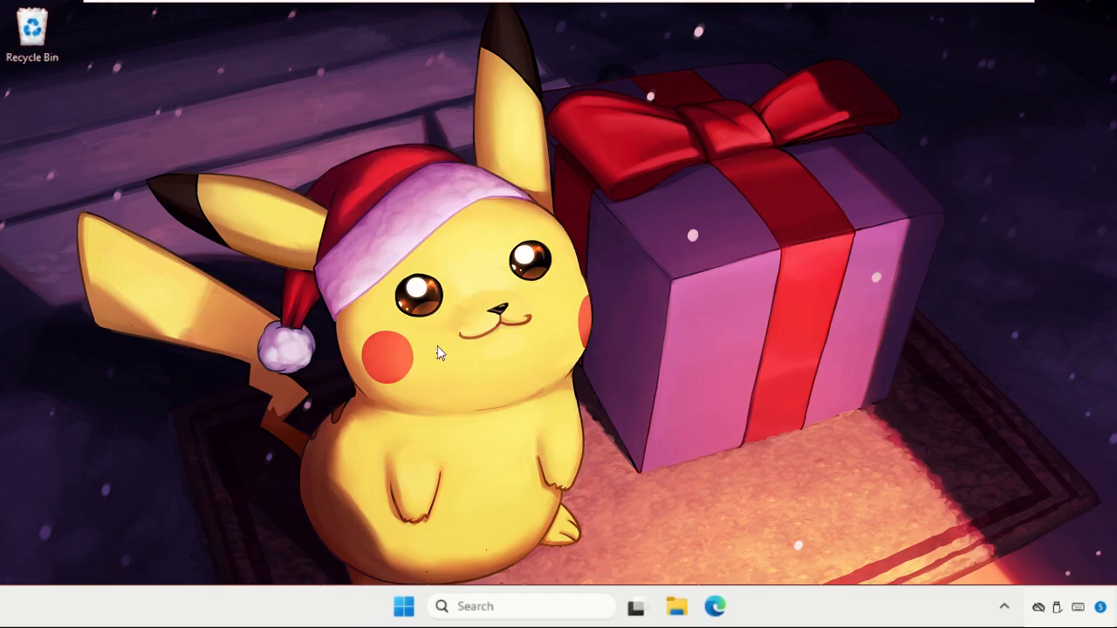
Open Control Panel, adjust the icon view, and launch the Sound item
{"action": "left_click", "coordinate": [521, 605]}
{"action": "type", "text": "control"}
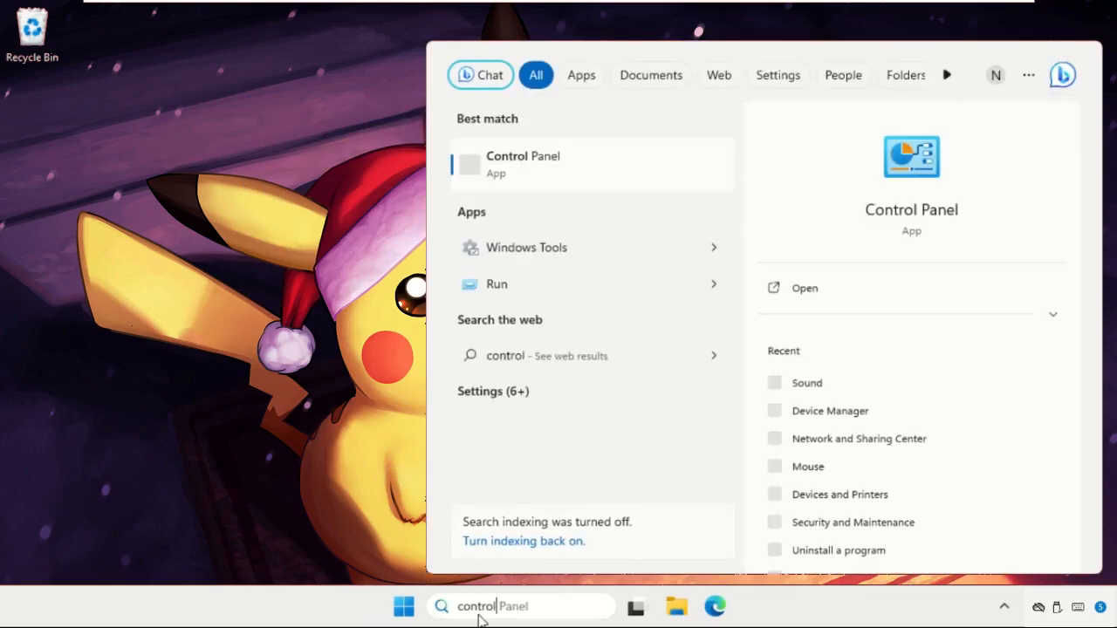
{"action": "left_click", "coordinate": [522, 164]}
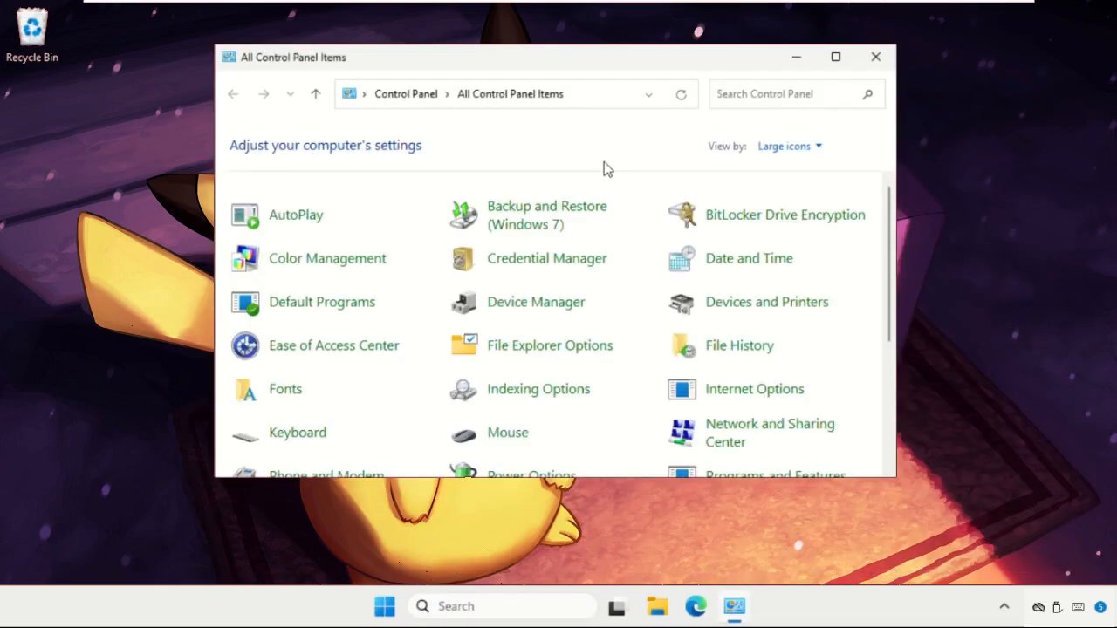
{"action": "left_click", "coordinate": [786, 145]}
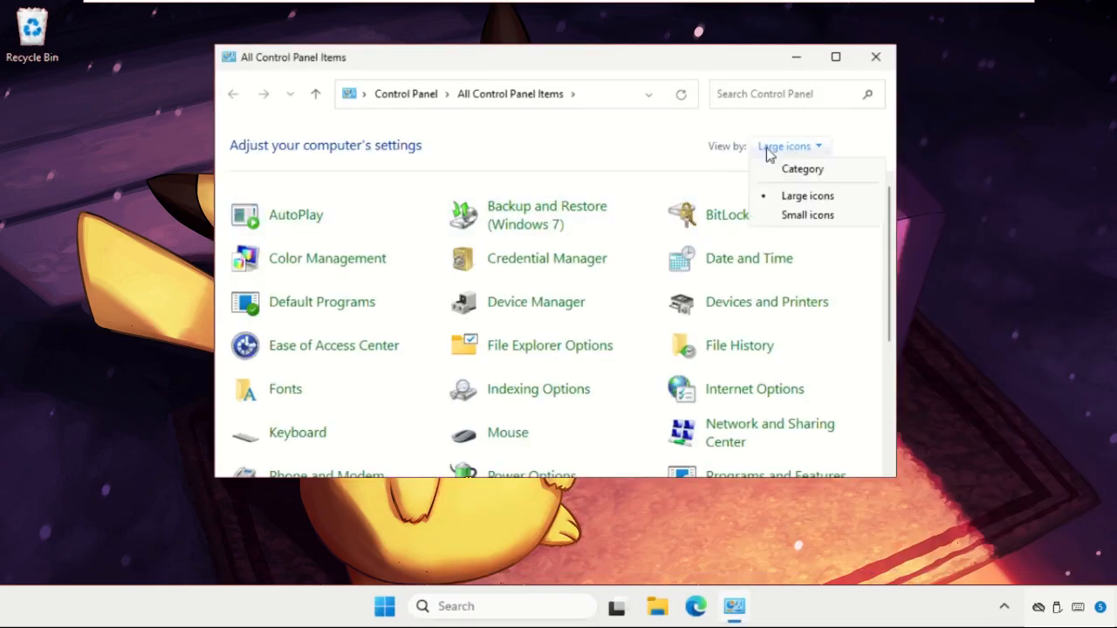
{"action": "left_click", "coordinate": [807, 196]}
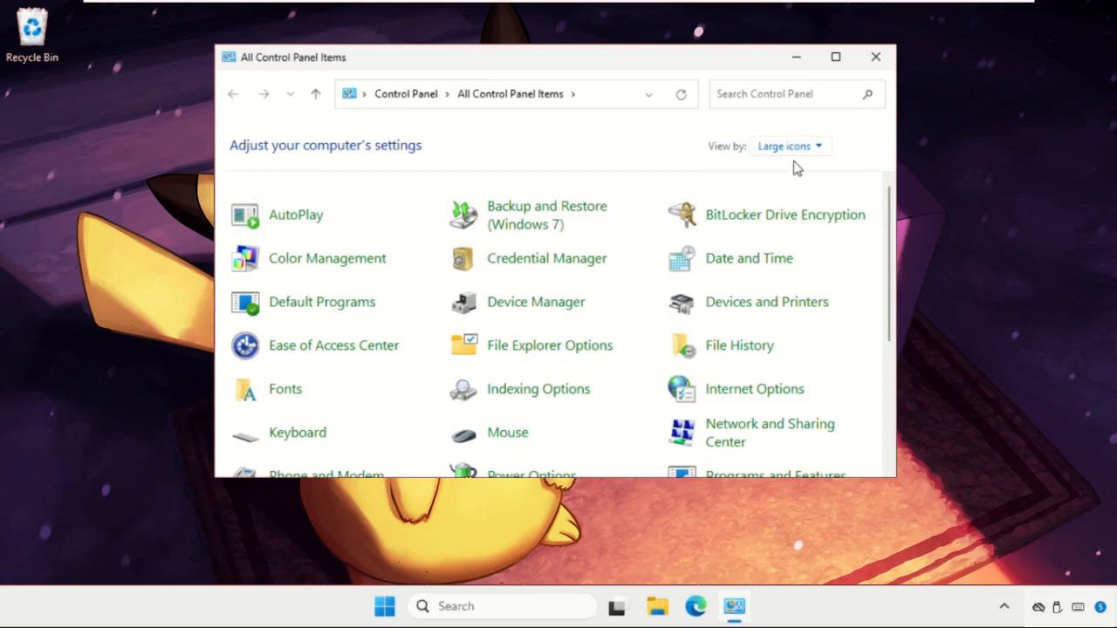
{"action": "left_click", "coordinate": [784, 146]}
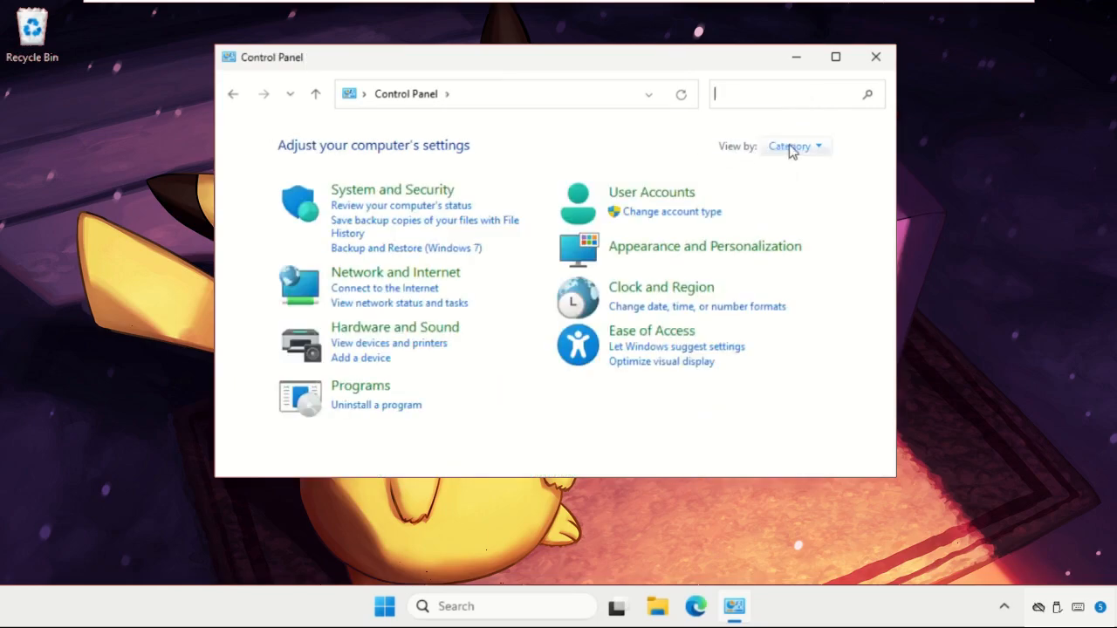
{"action": "left_click", "coordinate": [792, 146]}
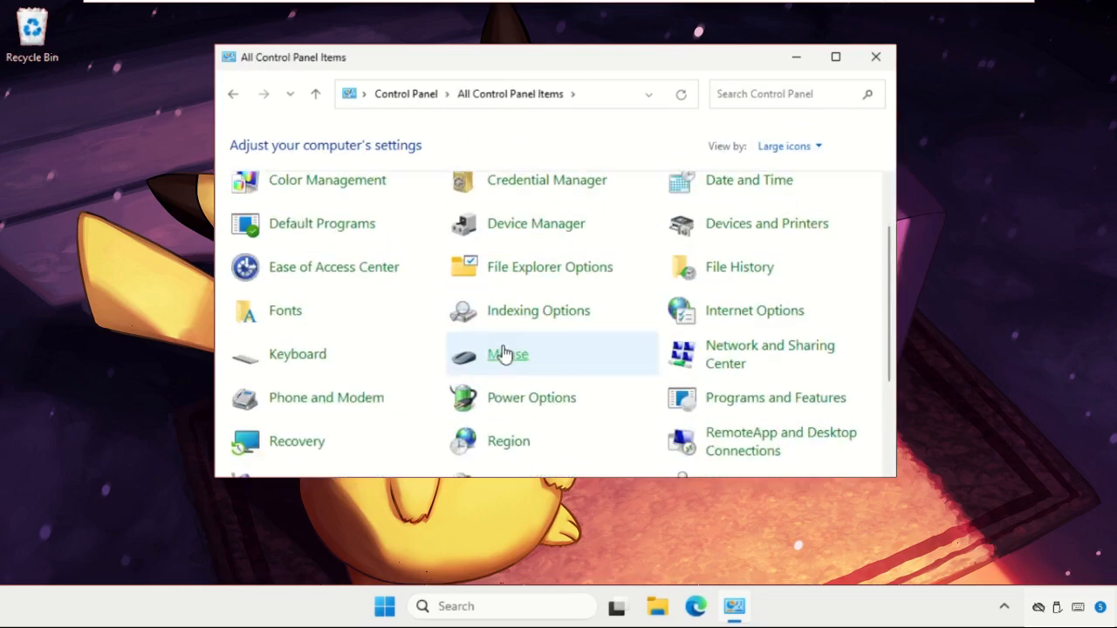
{"action": "scroll", "scroll_direction": "down", "scroll_amount": 3}
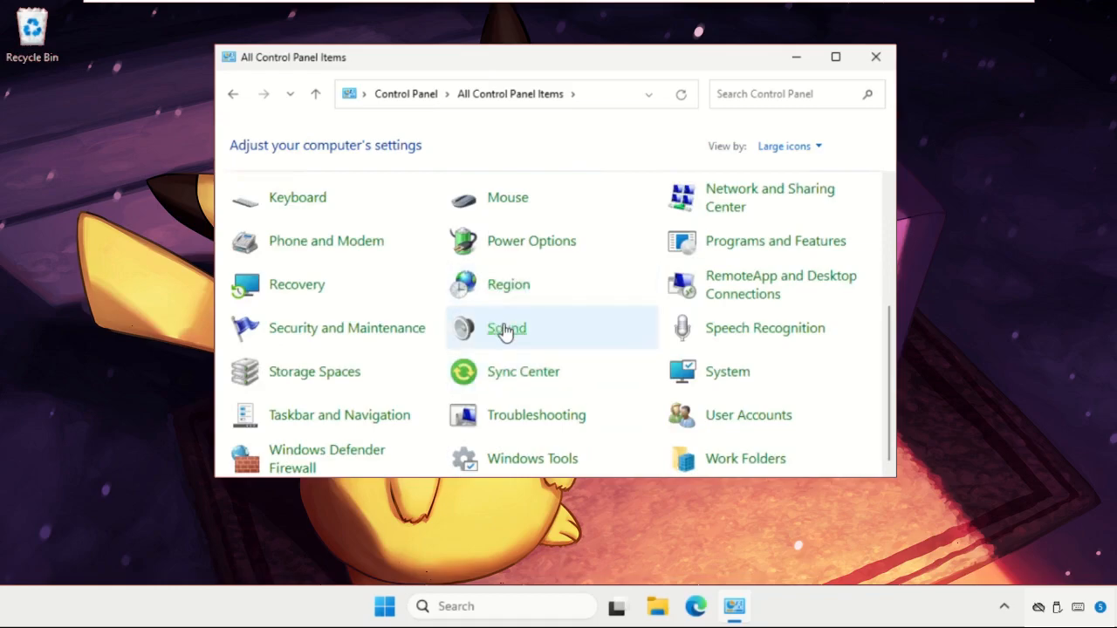
{"action": "left_click", "coordinate": [506, 328]}
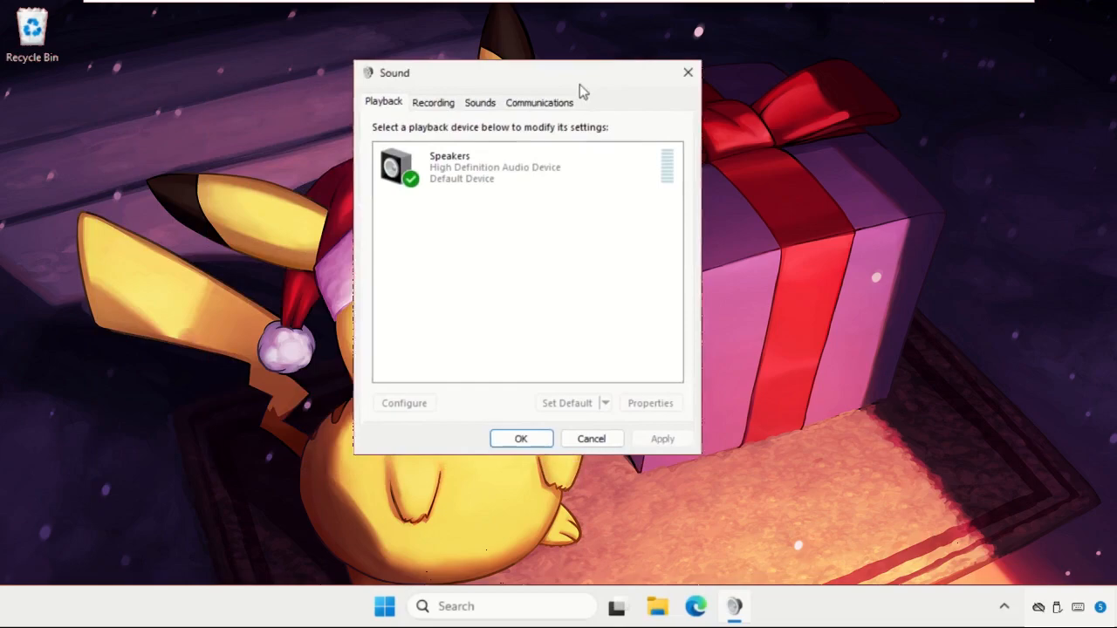
Disable and re-enable the Microphone on the Recording tab
{"action": "left_click", "coordinate": [435, 102]}
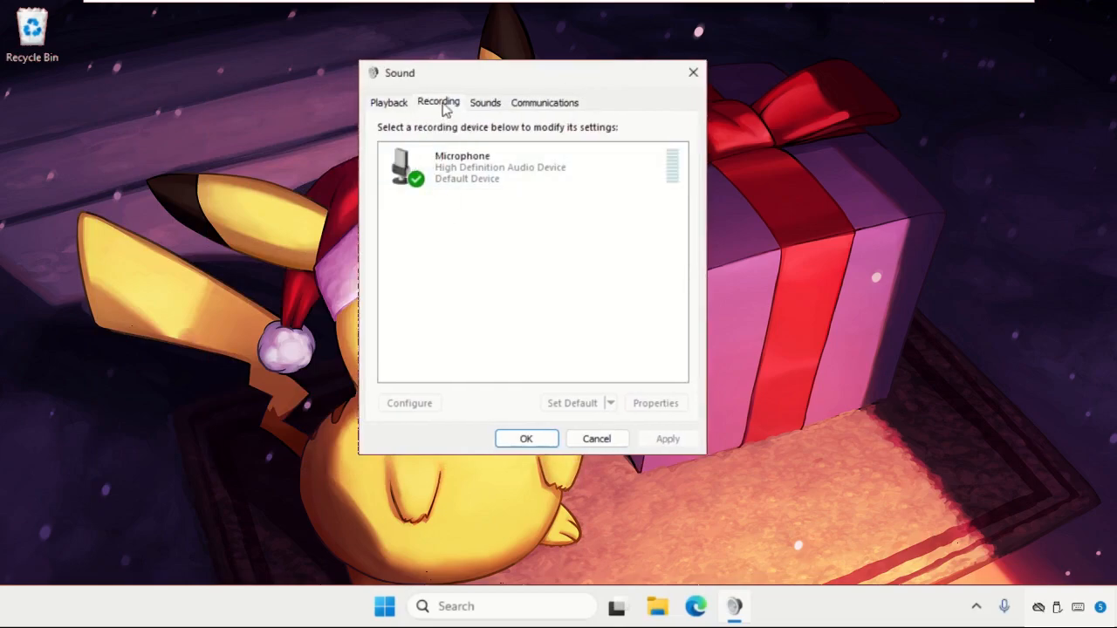
{"action": "right_click", "coordinate": [462, 166]}
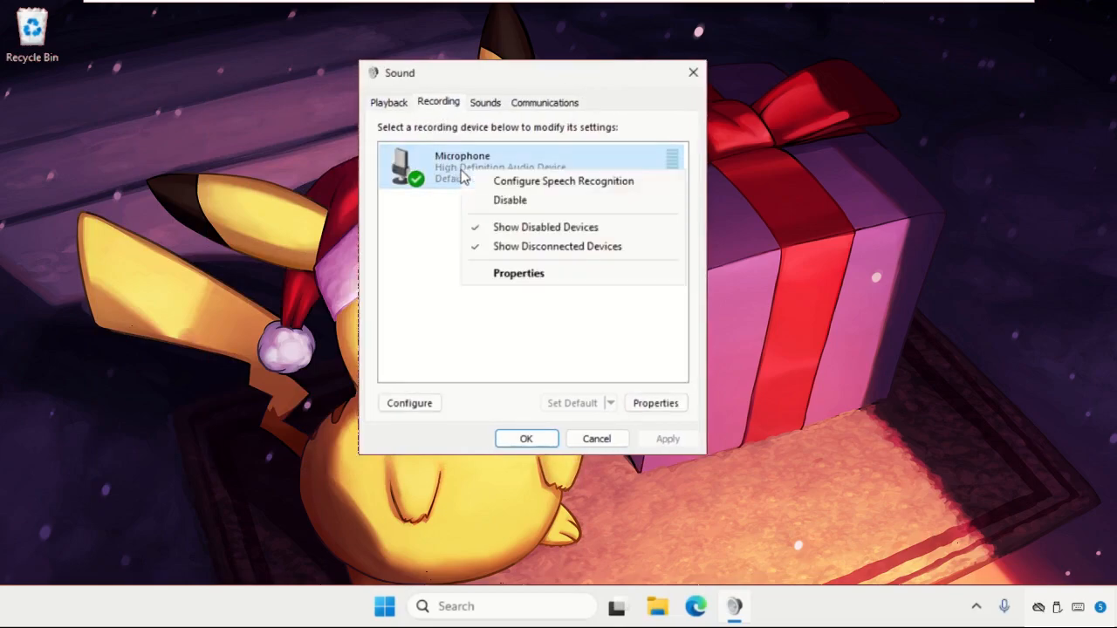
{"action": "left_click", "coordinate": [509, 200]}
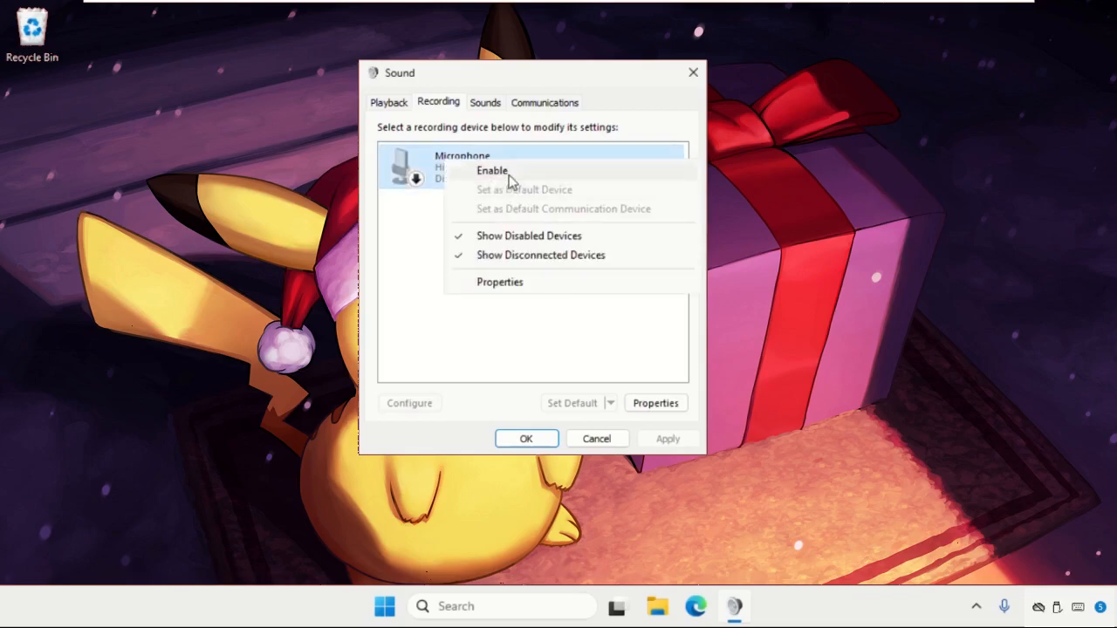
{"action": "left_click", "coordinate": [489, 170]}
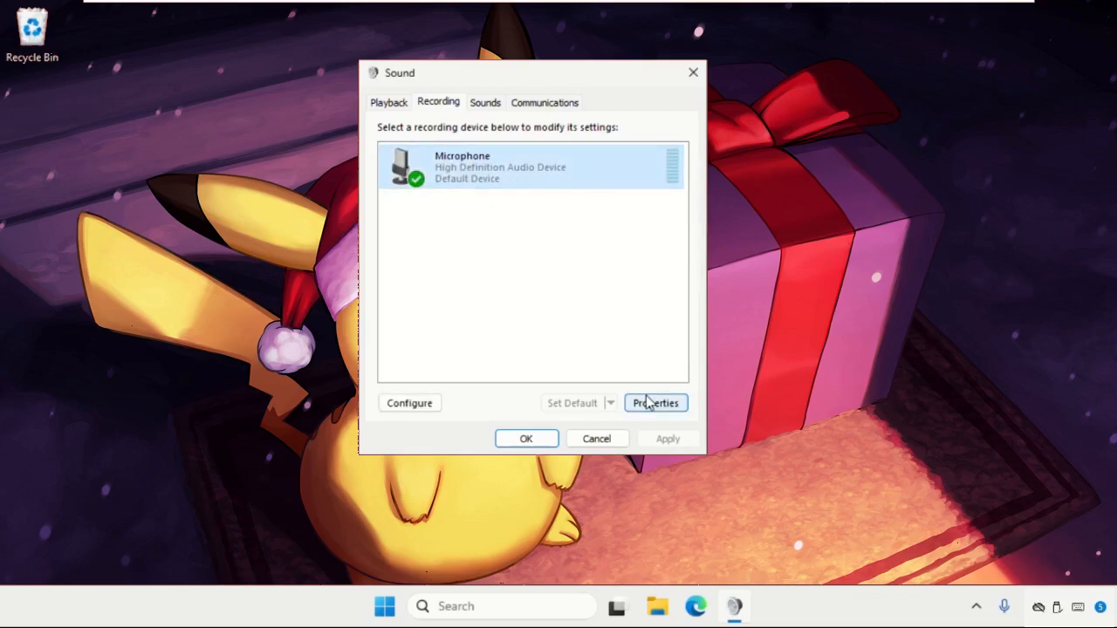
{"action": "left_click", "coordinate": [655, 403]}
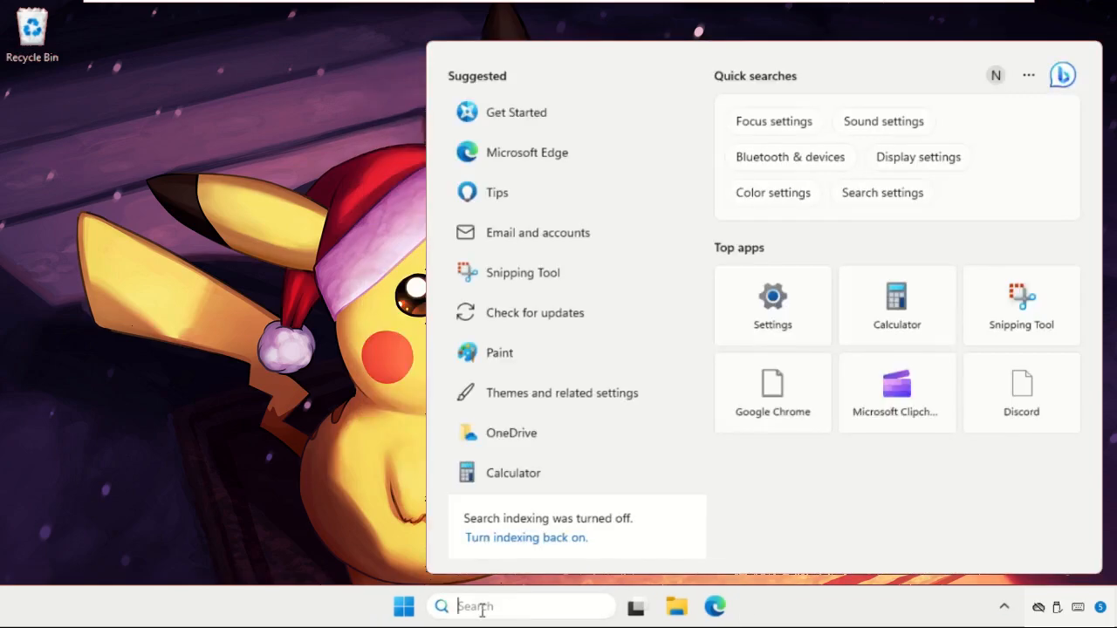
Search 'deviice' for Device Manager and open the Microphone's properties under Audio inputs and outputs
{"action": "type", "text": "deviice"}
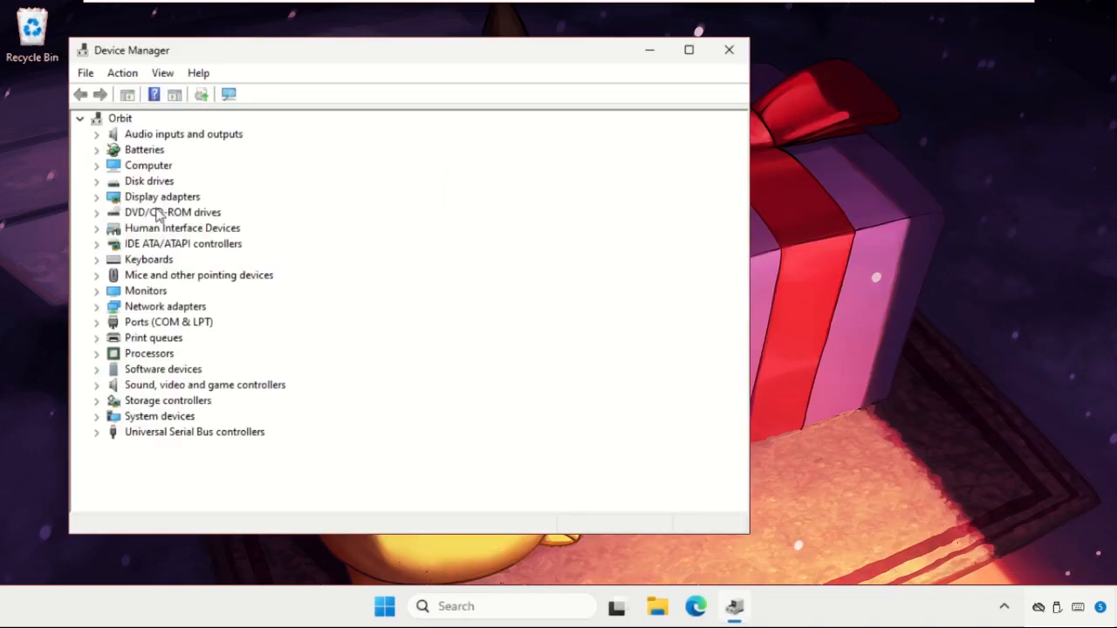
{"action": "left_click", "coordinate": [184, 134]}
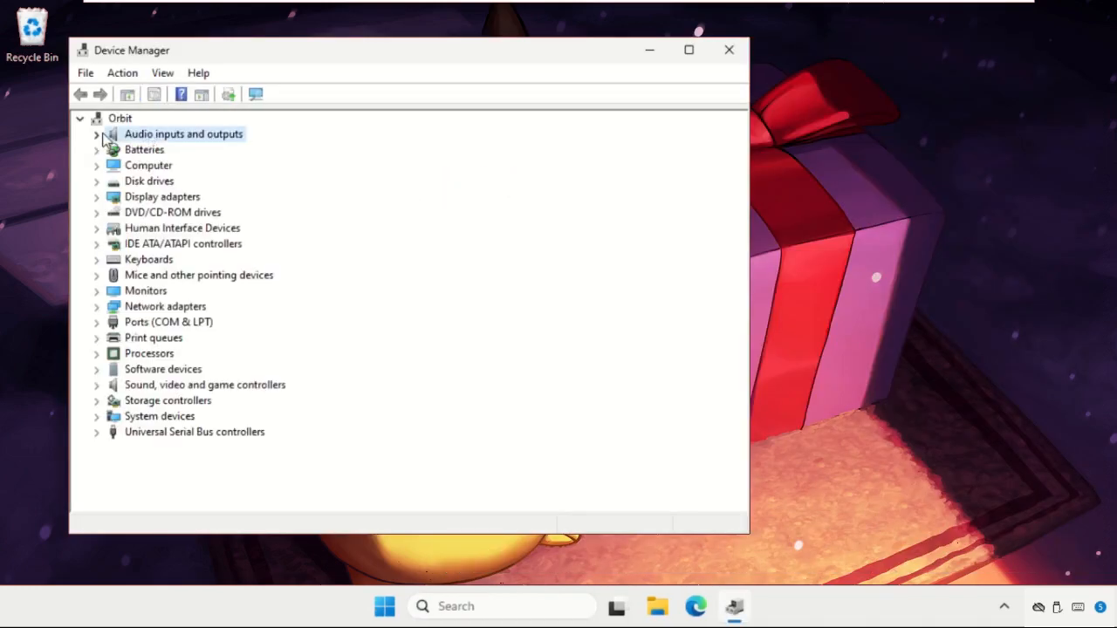
{"action": "right_click", "coordinate": [157, 149]}
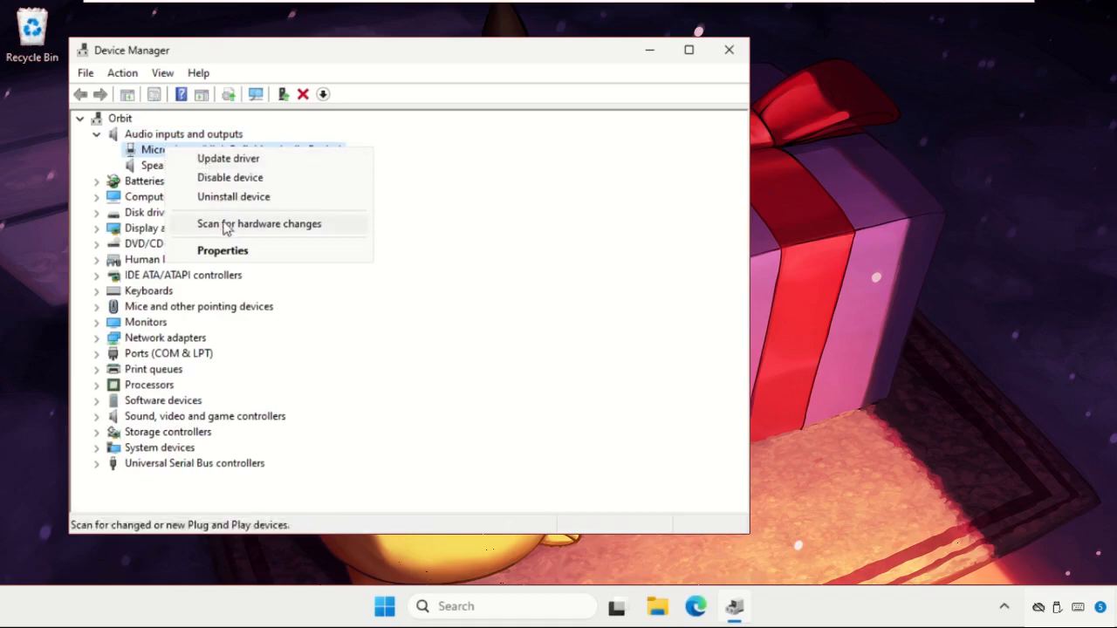
{"action": "left_click", "coordinate": [221, 251]}
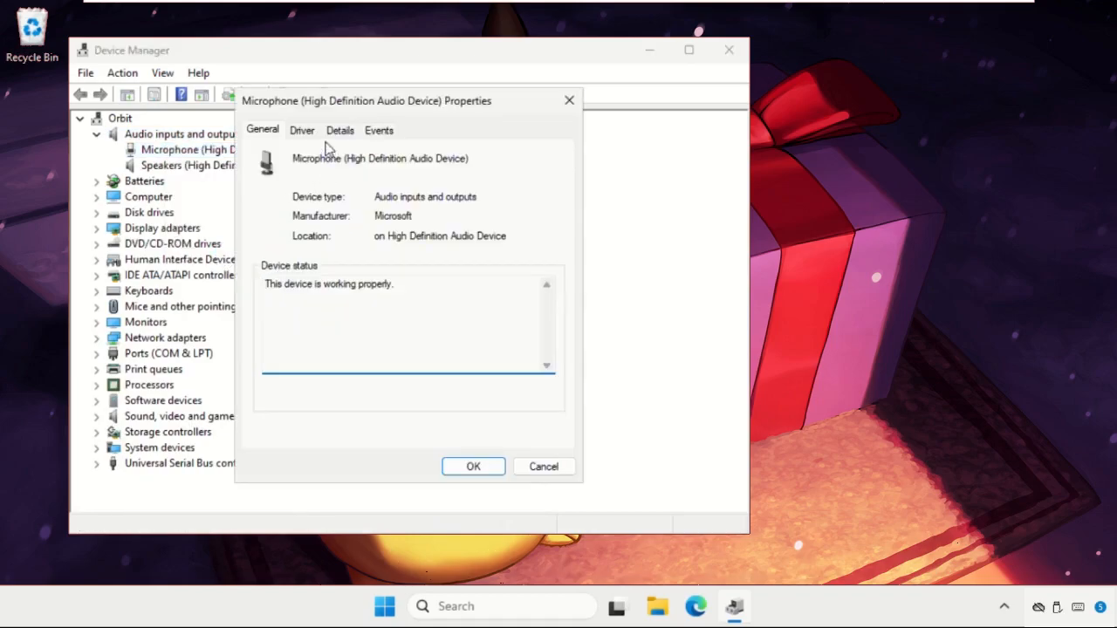
Update the Microphone driver automatically from the Driver tab and close properties
{"action": "left_click", "coordinate": [301, 130]}
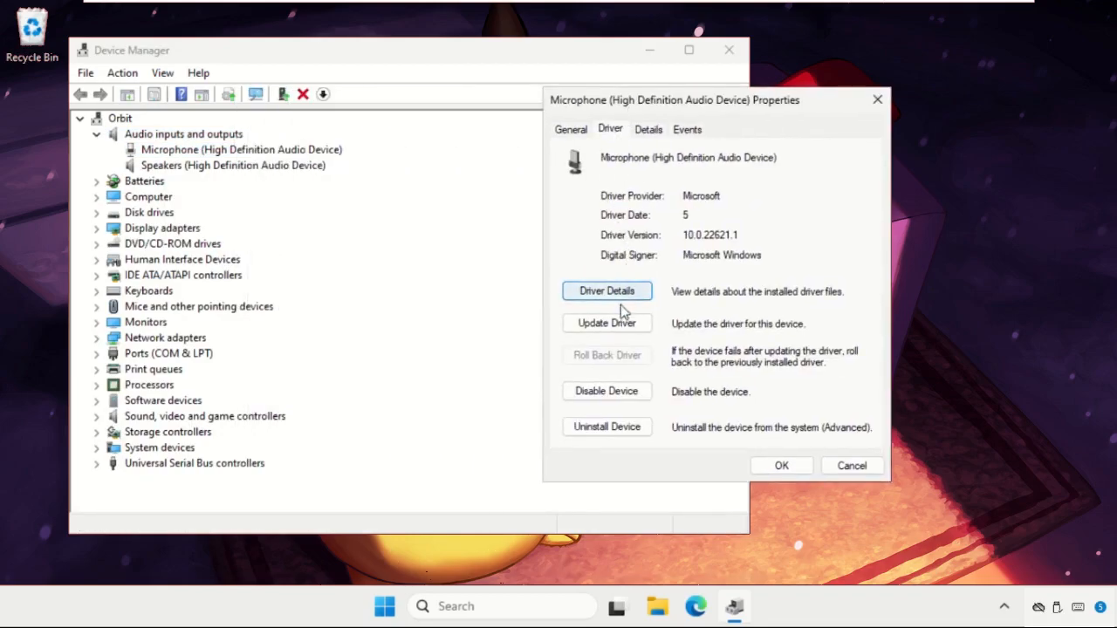
{"action": "left_click", "coordinate": [607, 323]}
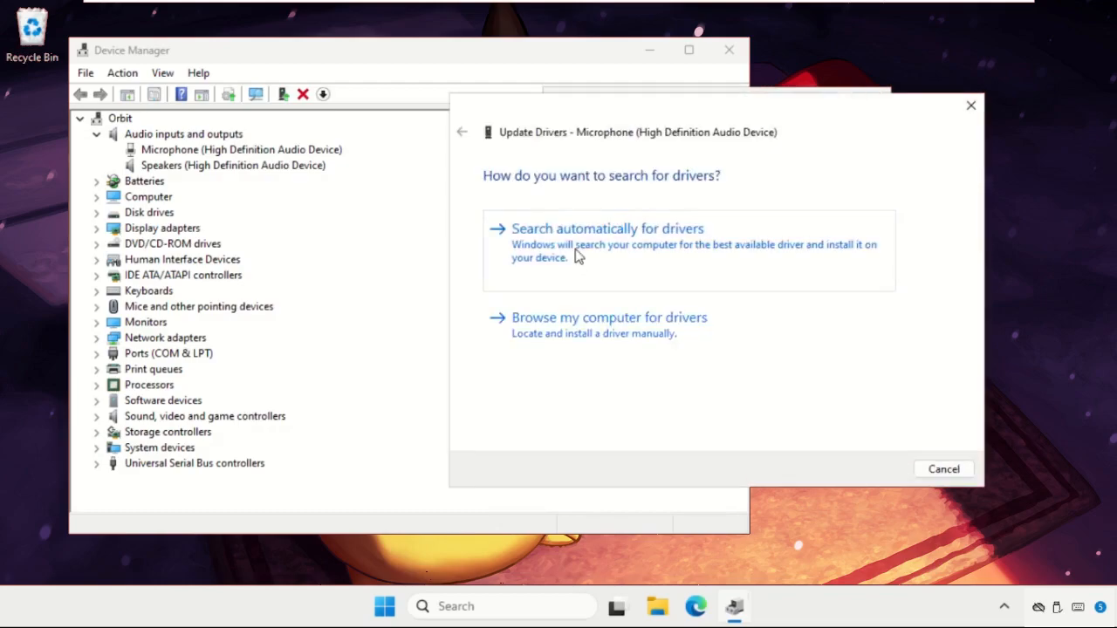
{"action": "left_click", "coordinate": [609, 228]}
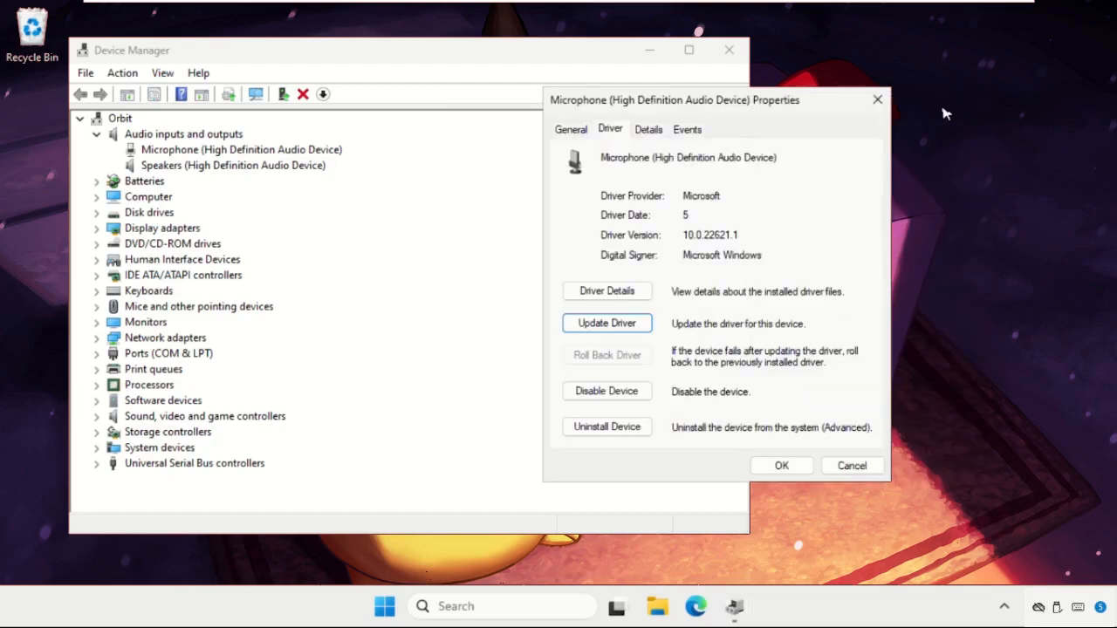
{"action": "left_click", "coordinate": [850, 465]}
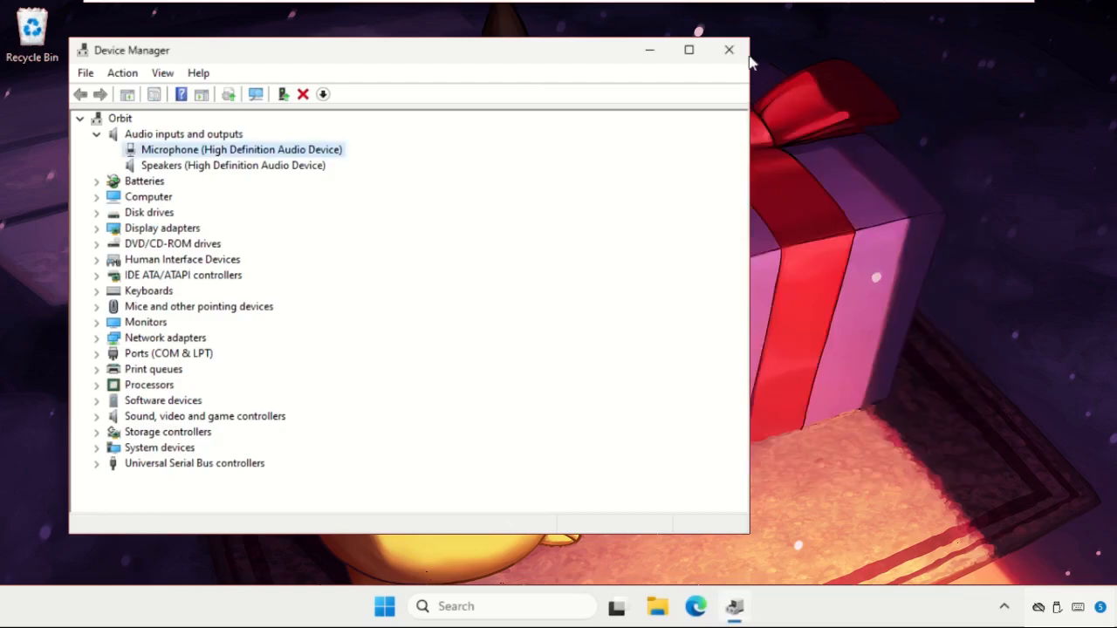
Show the Start menu's power options to restart
{"action": "left_click", "coordinate": [385, 606]}
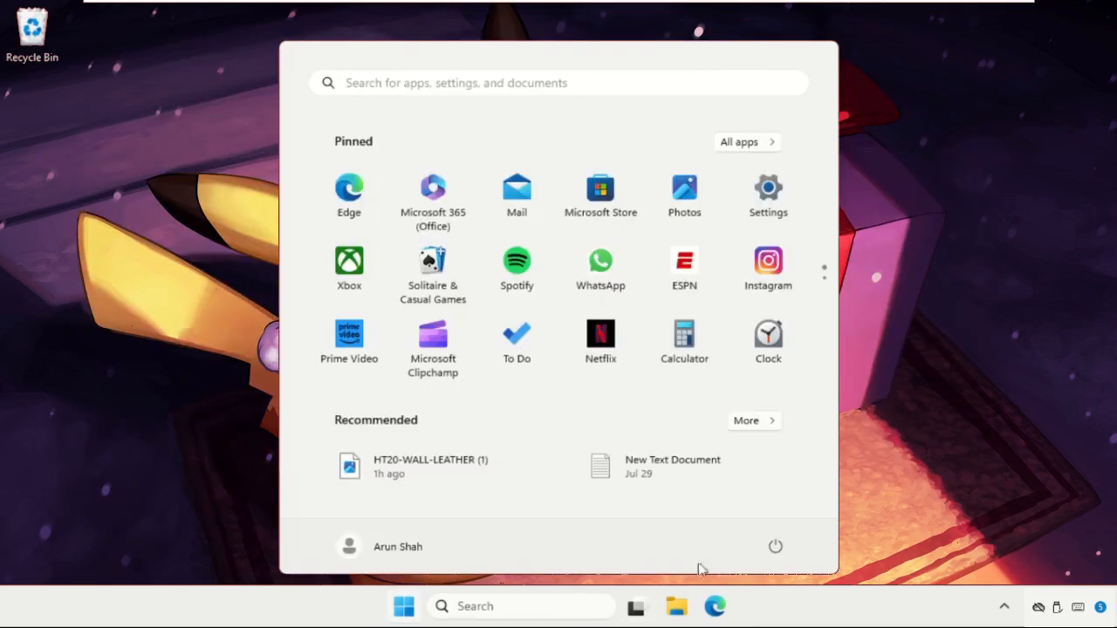
{"action": "left_click", "coordinate": [775, 546]}
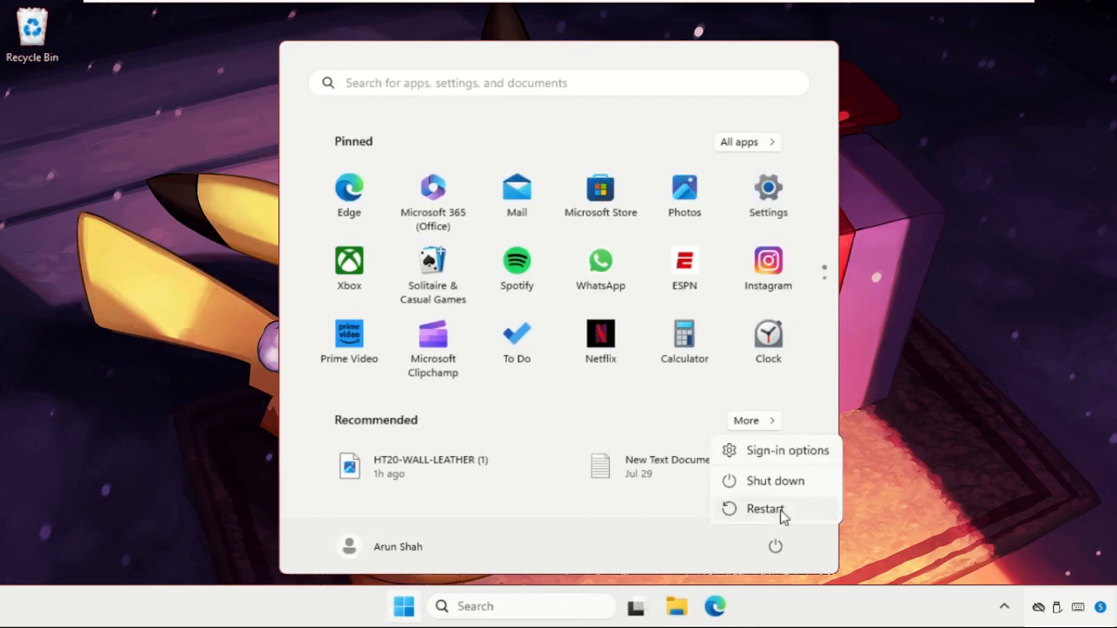
{"action": "mouse_move", "coordinate": [780, 512]}
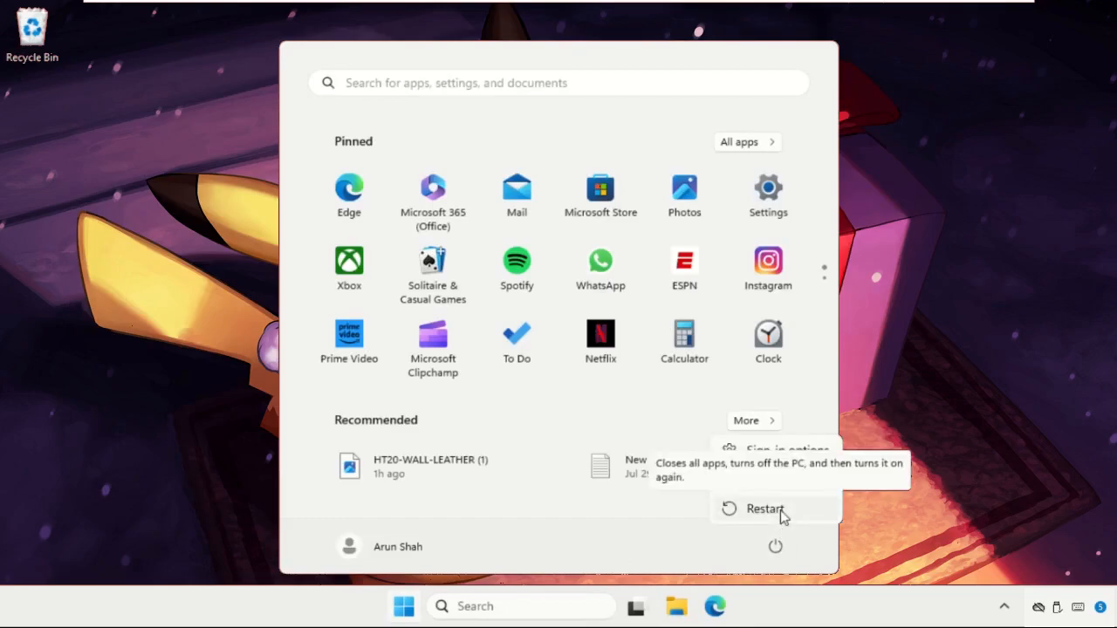